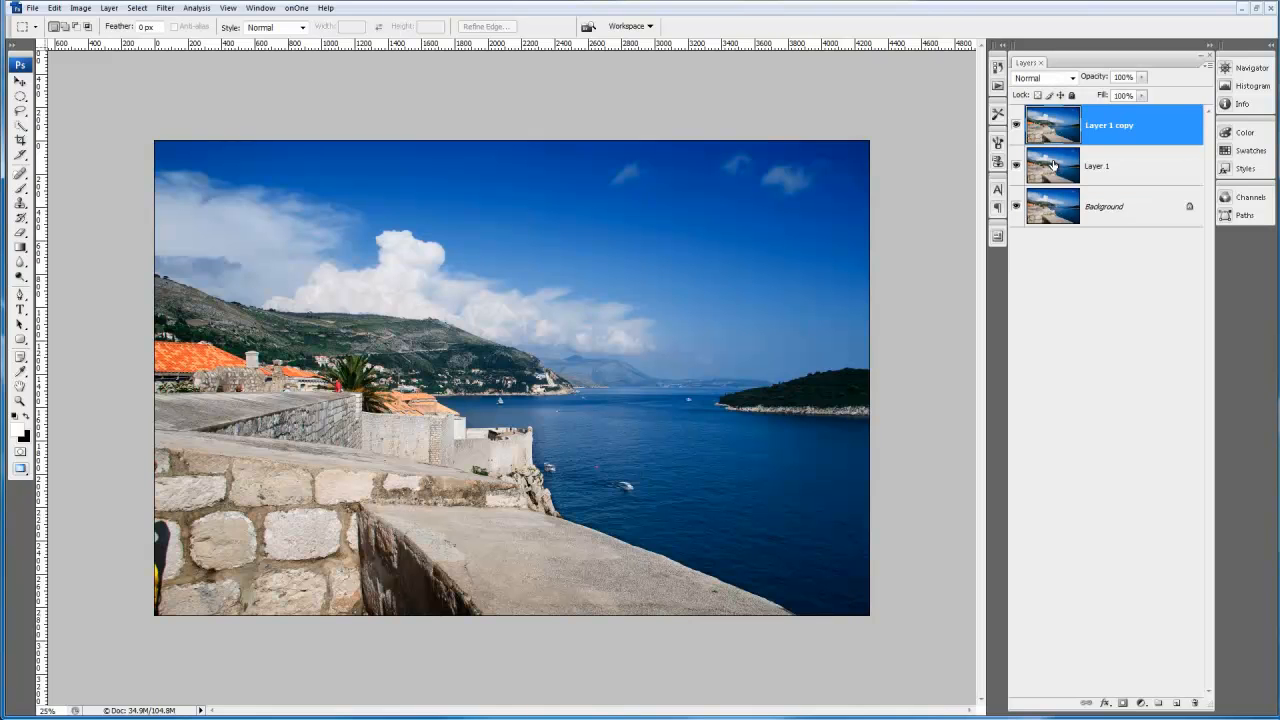
- Group Layer 1 and Layer 1 copy into Group 1, then select Layer 1 copy
left_click(1097, 166)
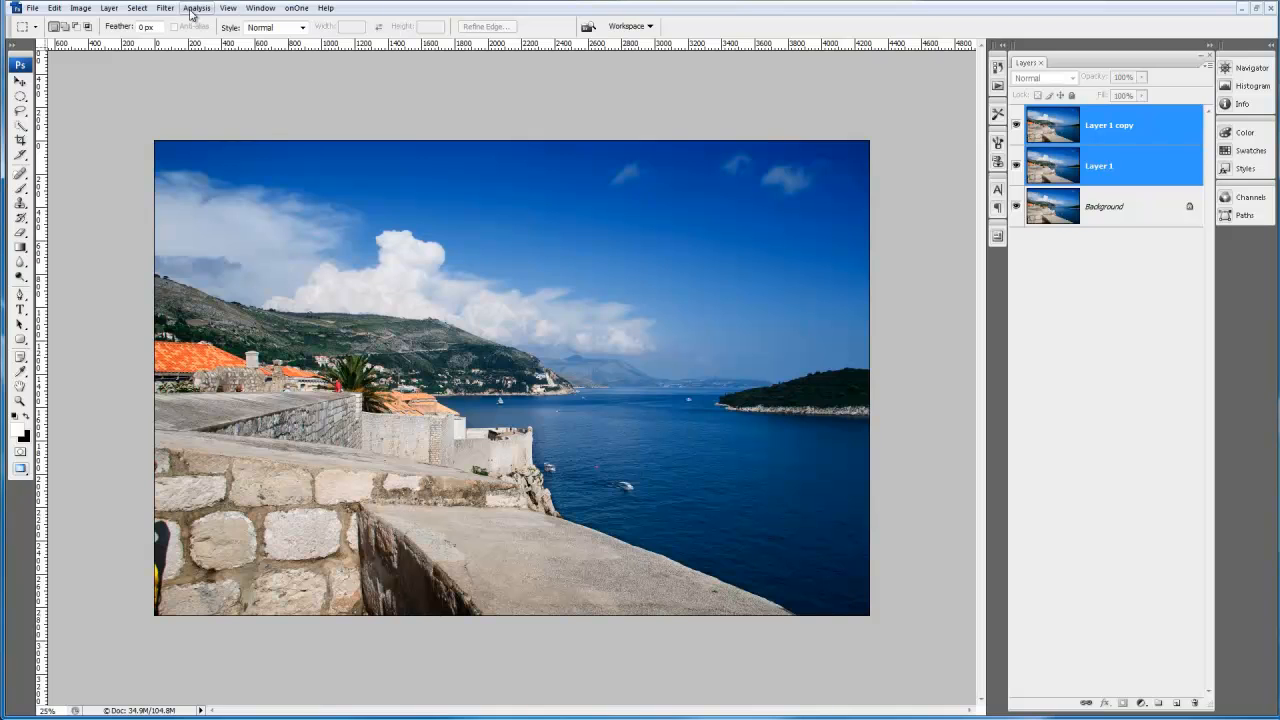
mouse_move(190, 14)
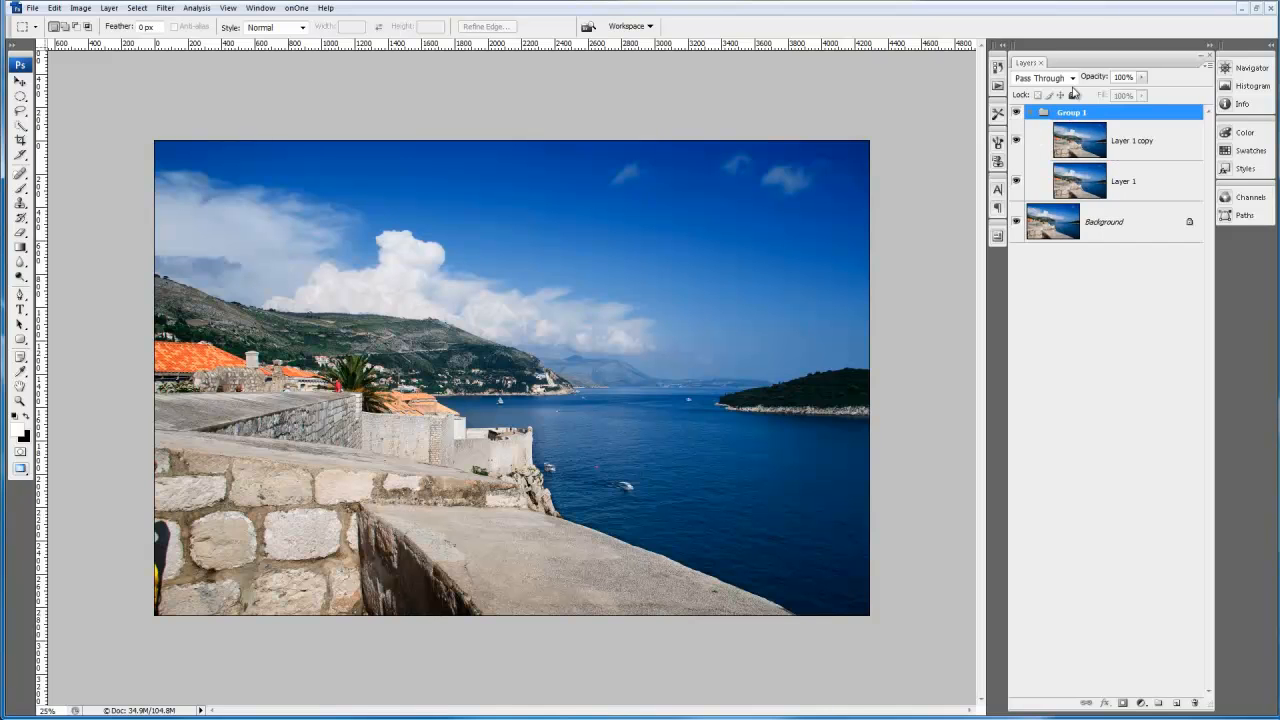
mouse_move(1072, 78)
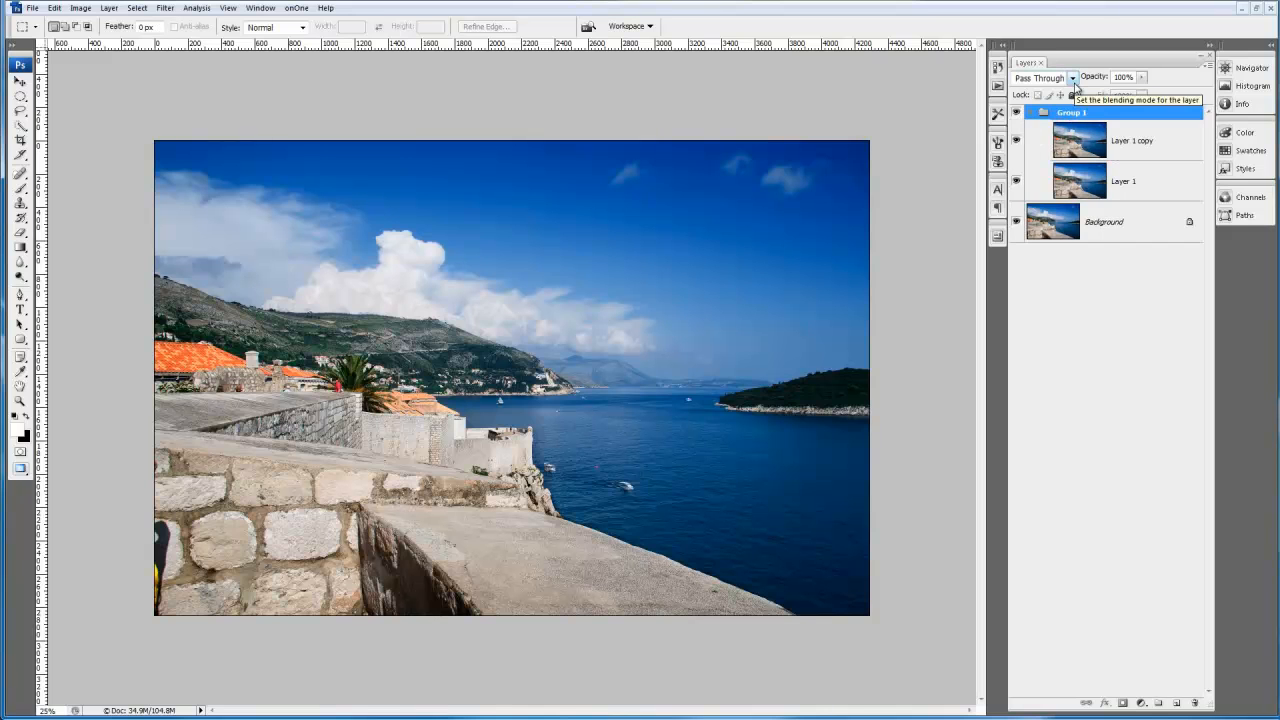
left_click(1072, 78)
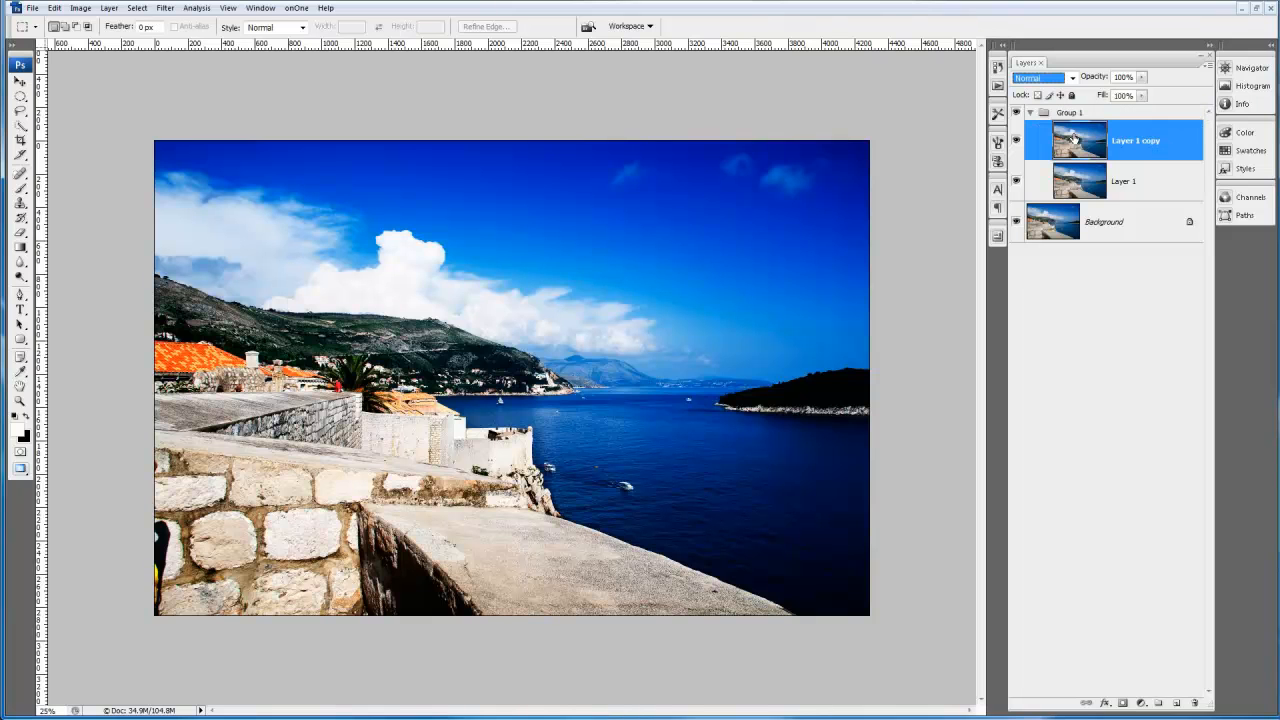
mouse_move(1080, 140)
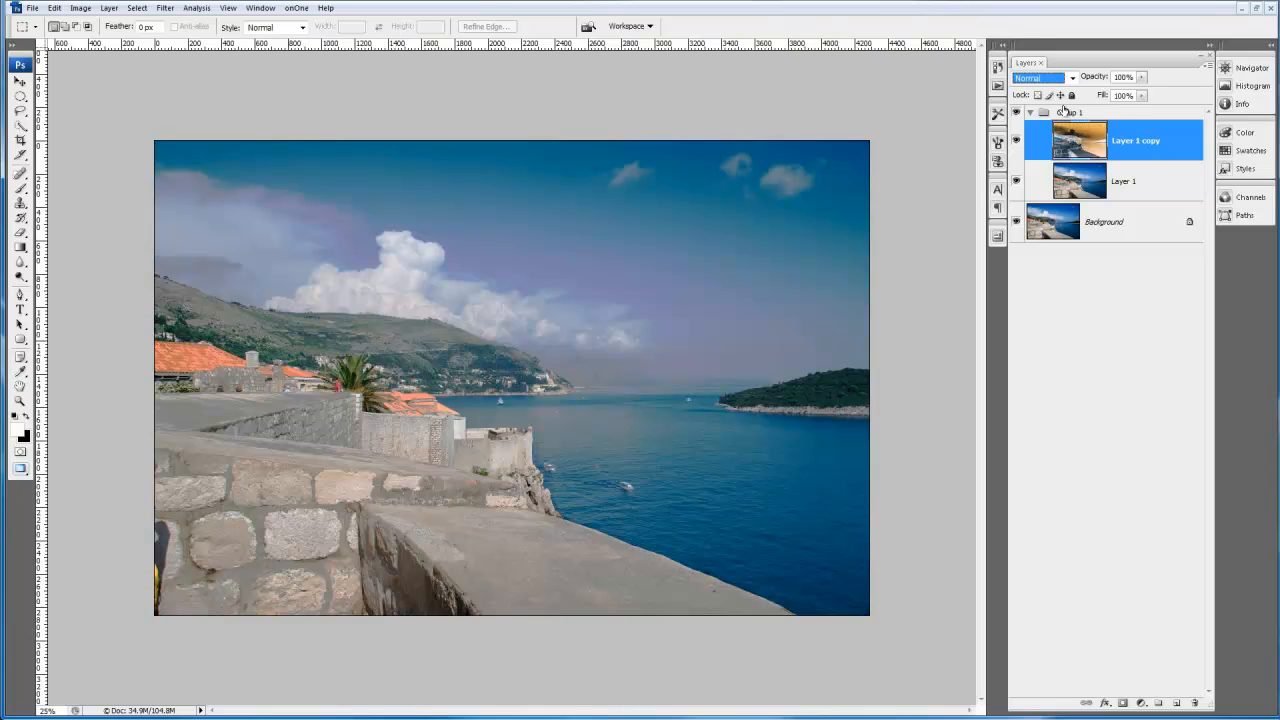
- Set Layer 1 copy's blending mode to Vivid Light
left_click(1040, 78)
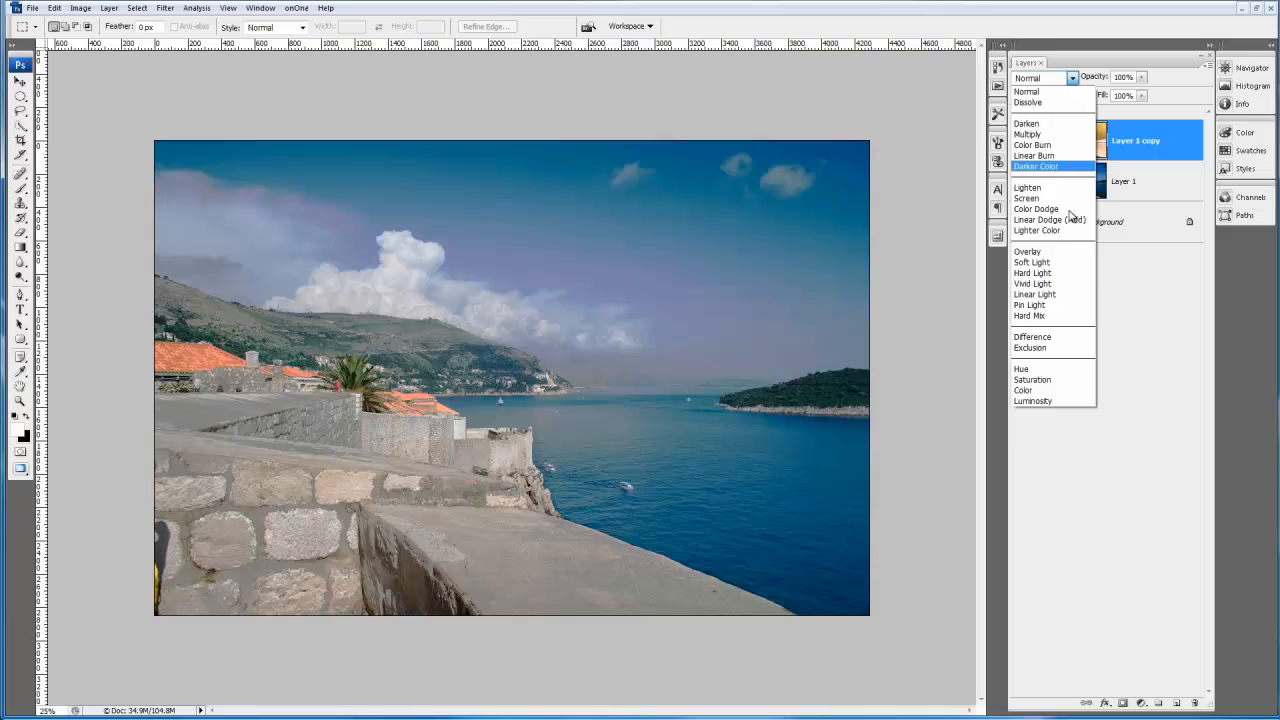
left_click(1034, 283)
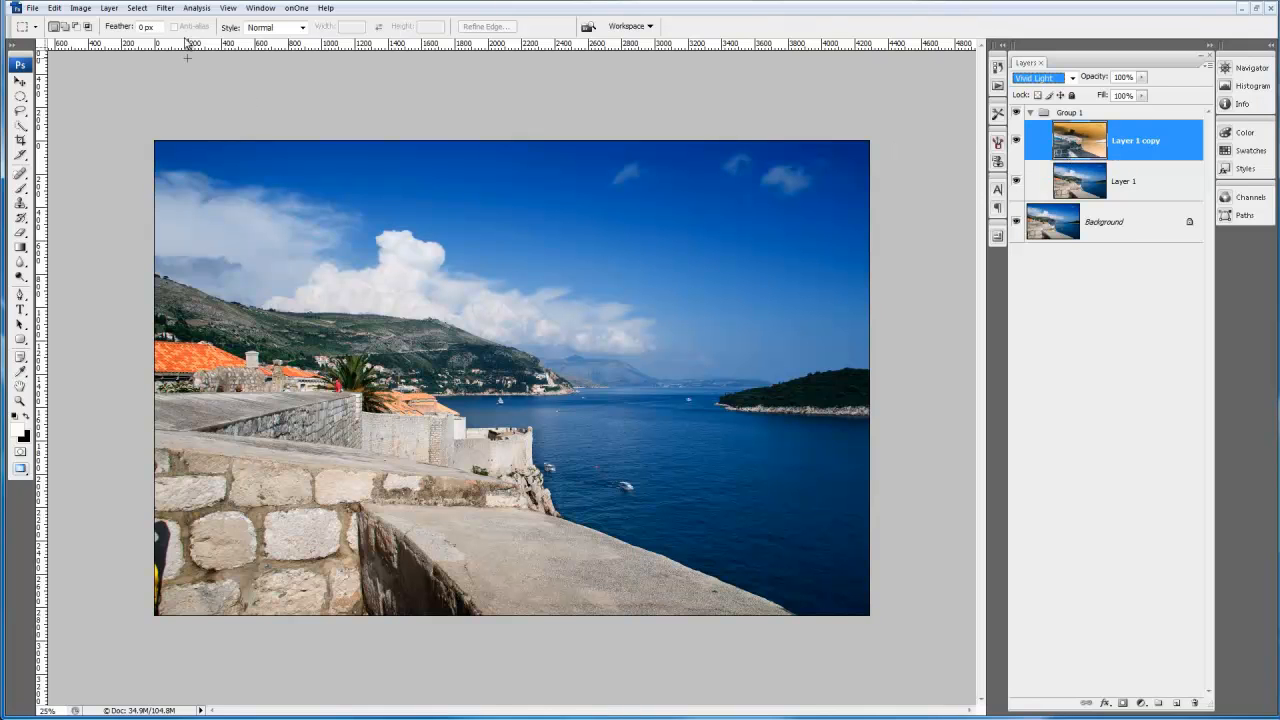
- Convert Layer 1 copy for Smart Filters and confirm the smart object notice
left_click(165, 8)
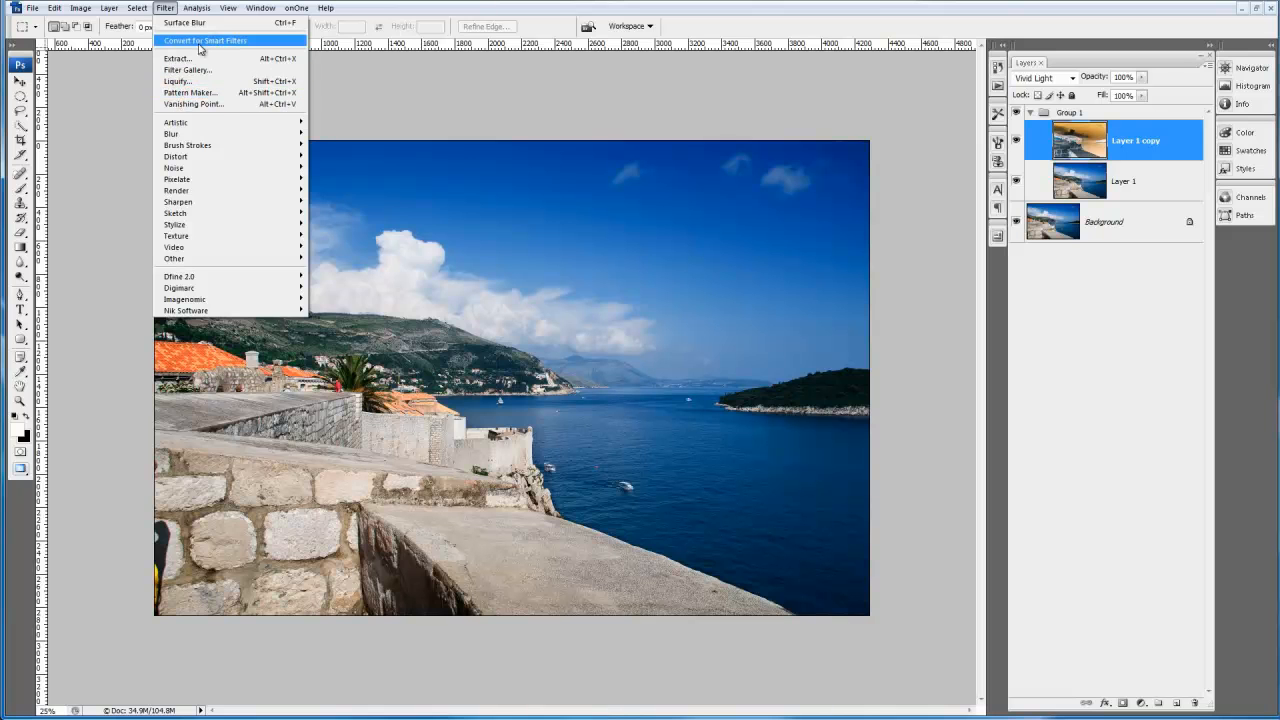
left_click(205, 40)
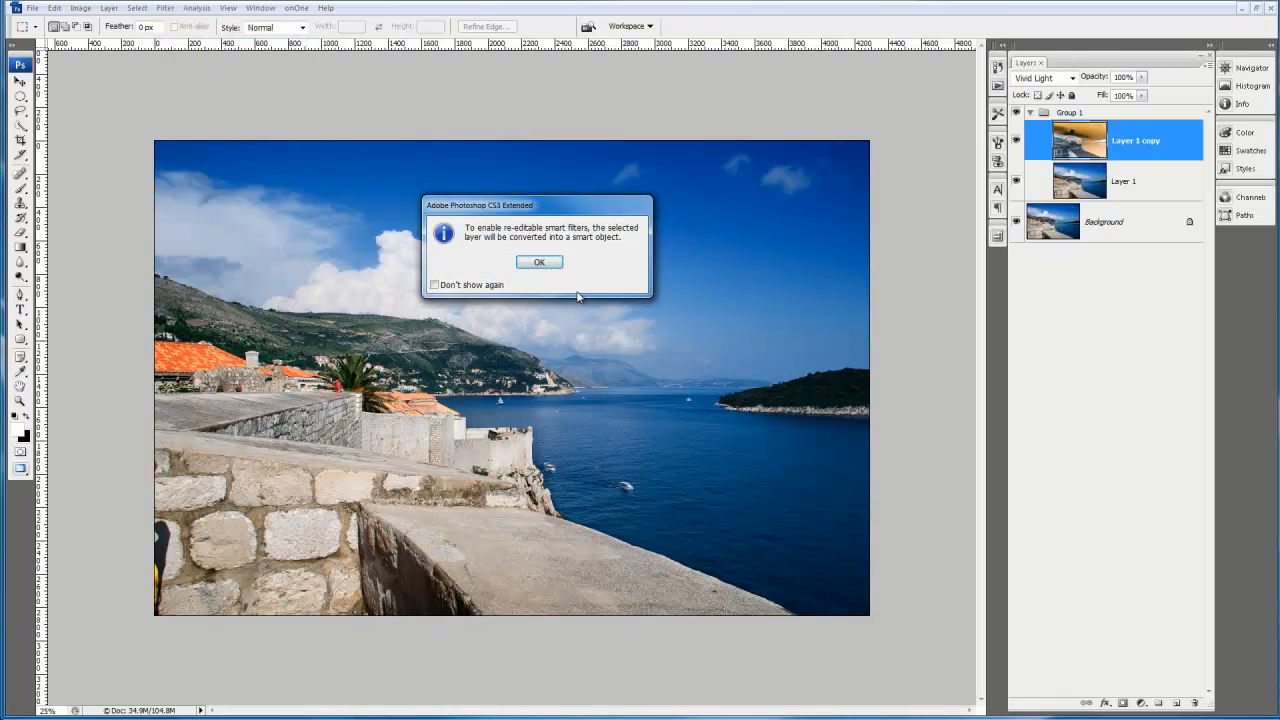
left_click(539, 262)
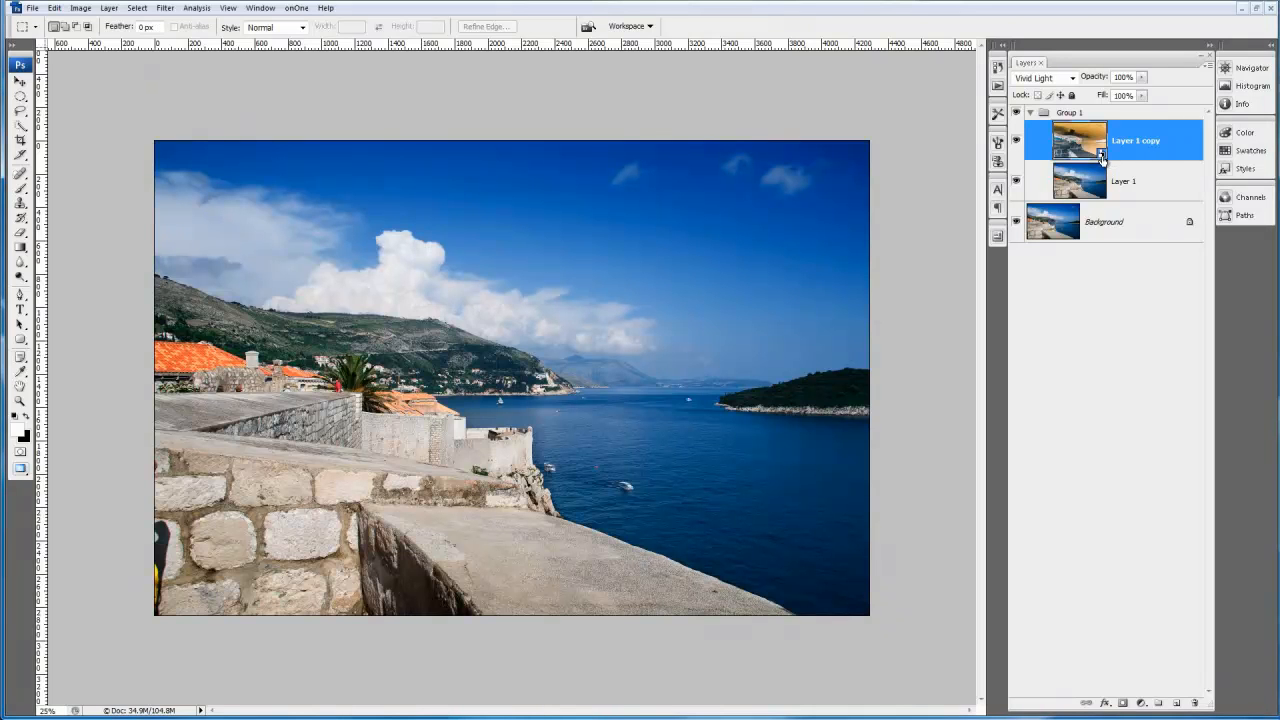
mouse_move(1102, 157)
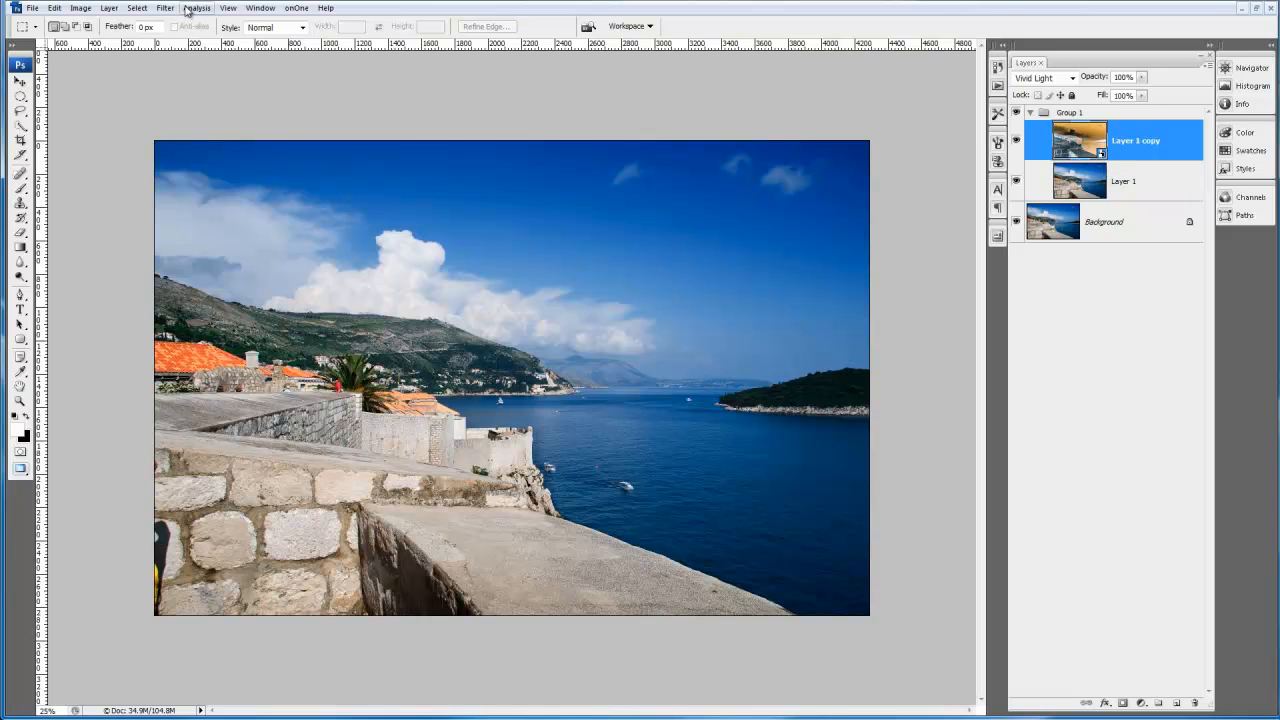
- Open the Surface Blur dialog from the Blur filters for Layer 1 copy
left_click(164, 8)
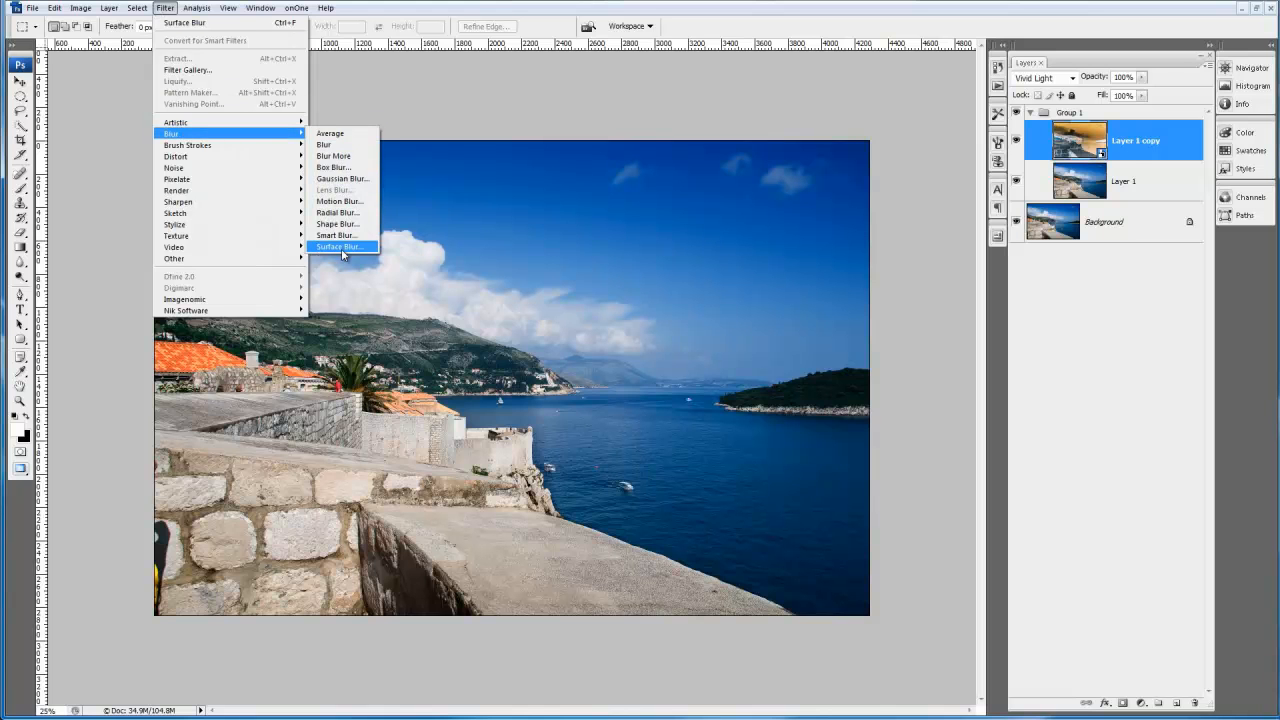
left_click(340, 247)
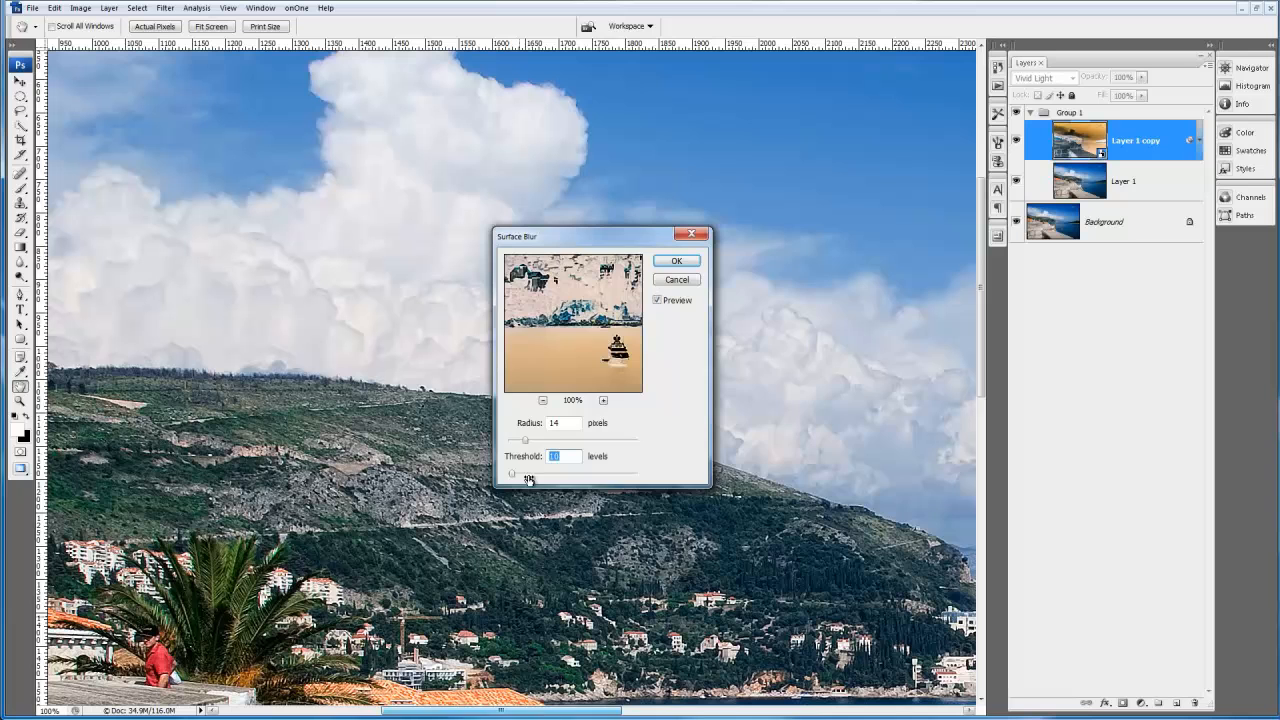
left_click_drag(572, 236, 822, 373)
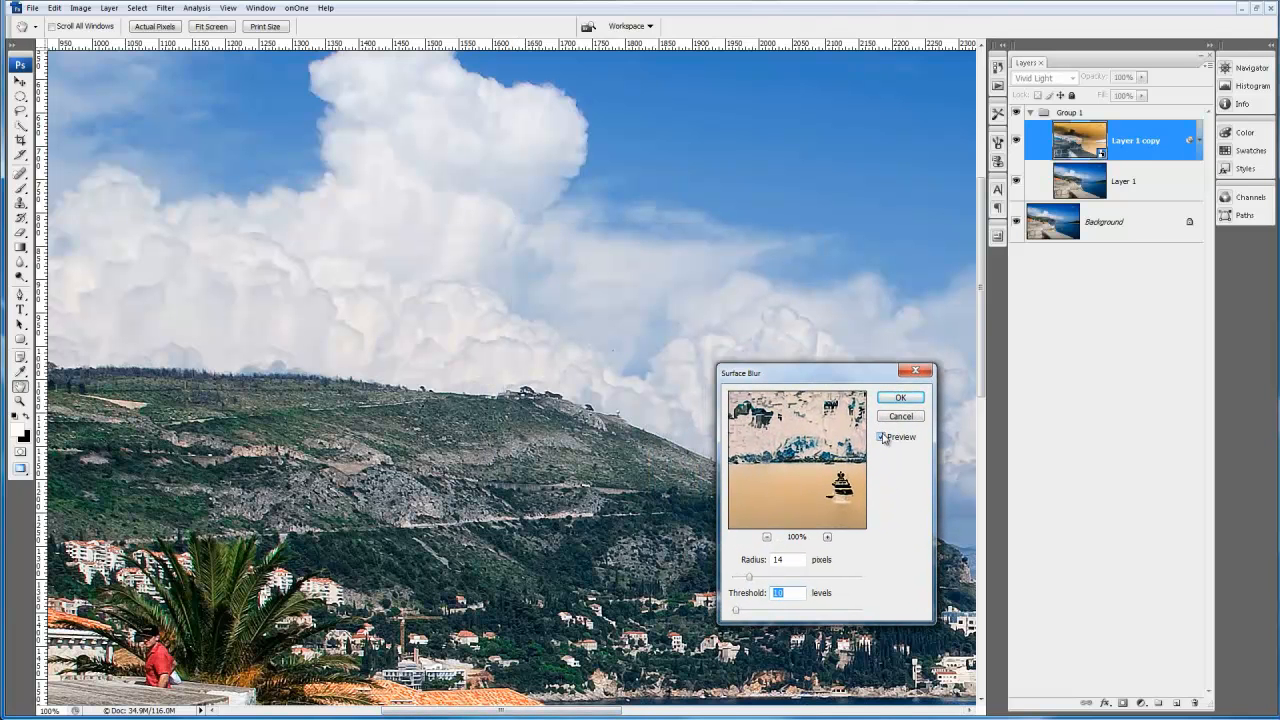
left_click(881, 437)
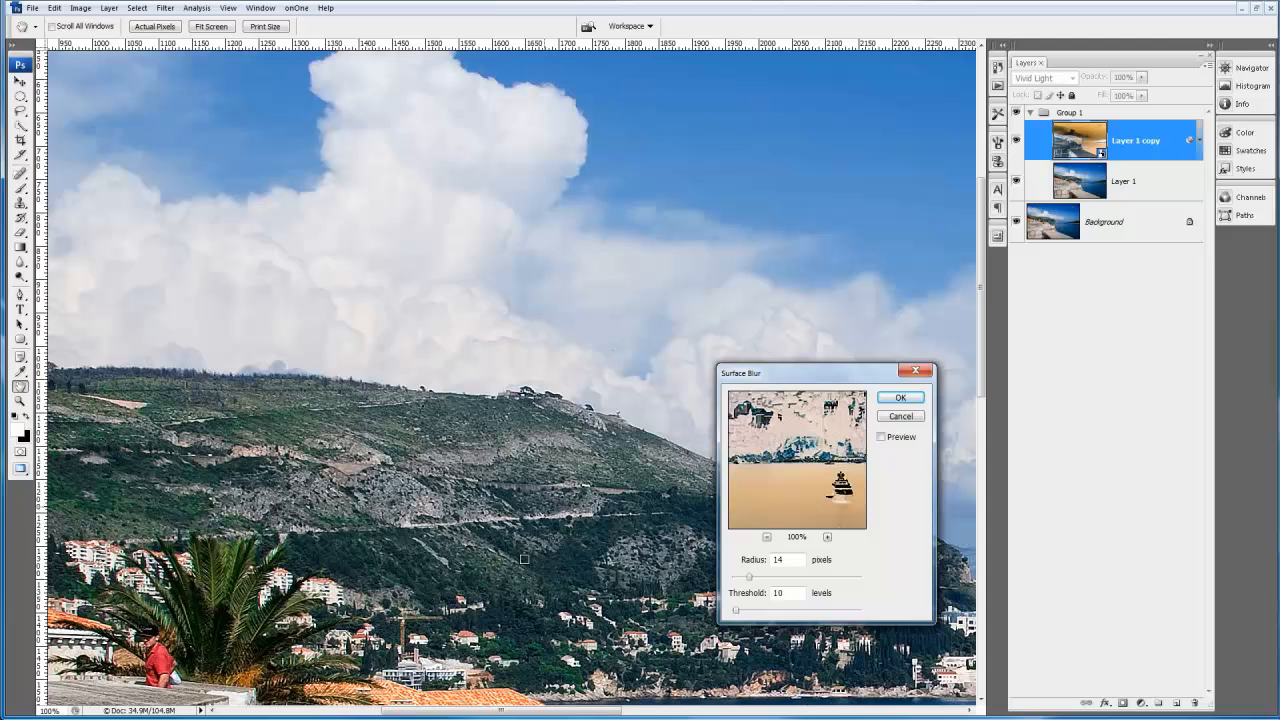
left_click(881, 437)
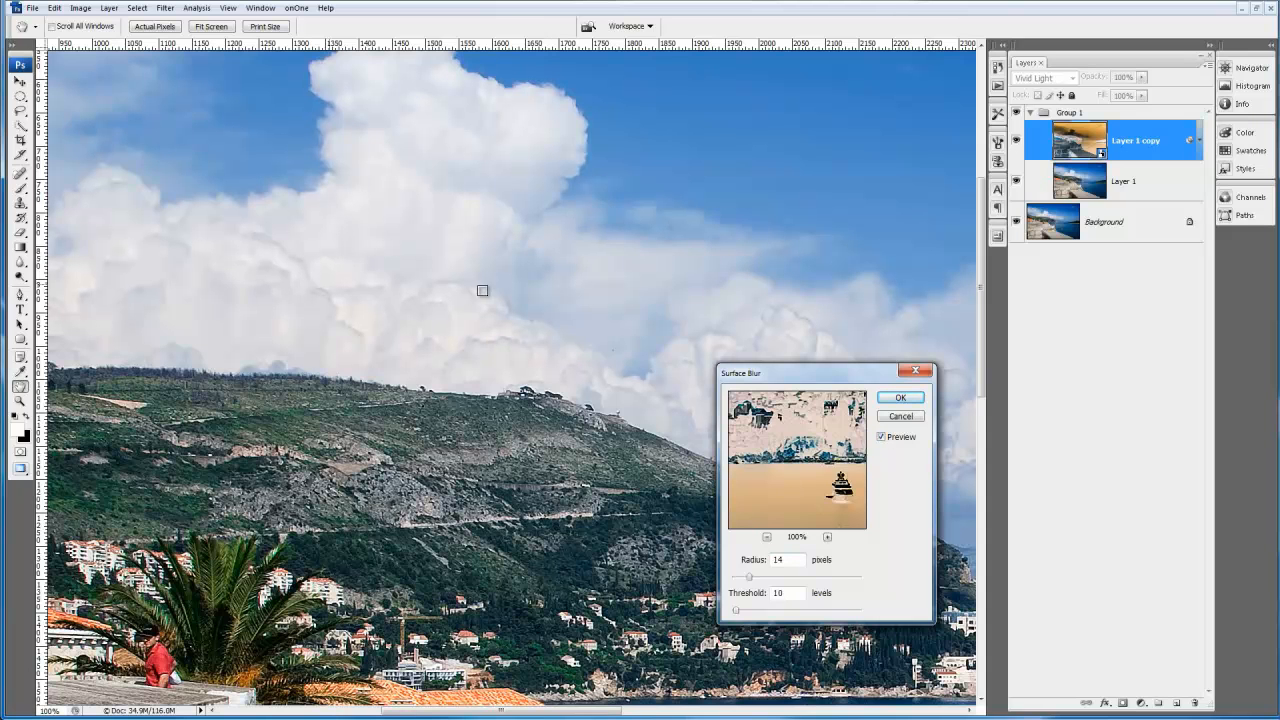
mouse_move(640, 520)
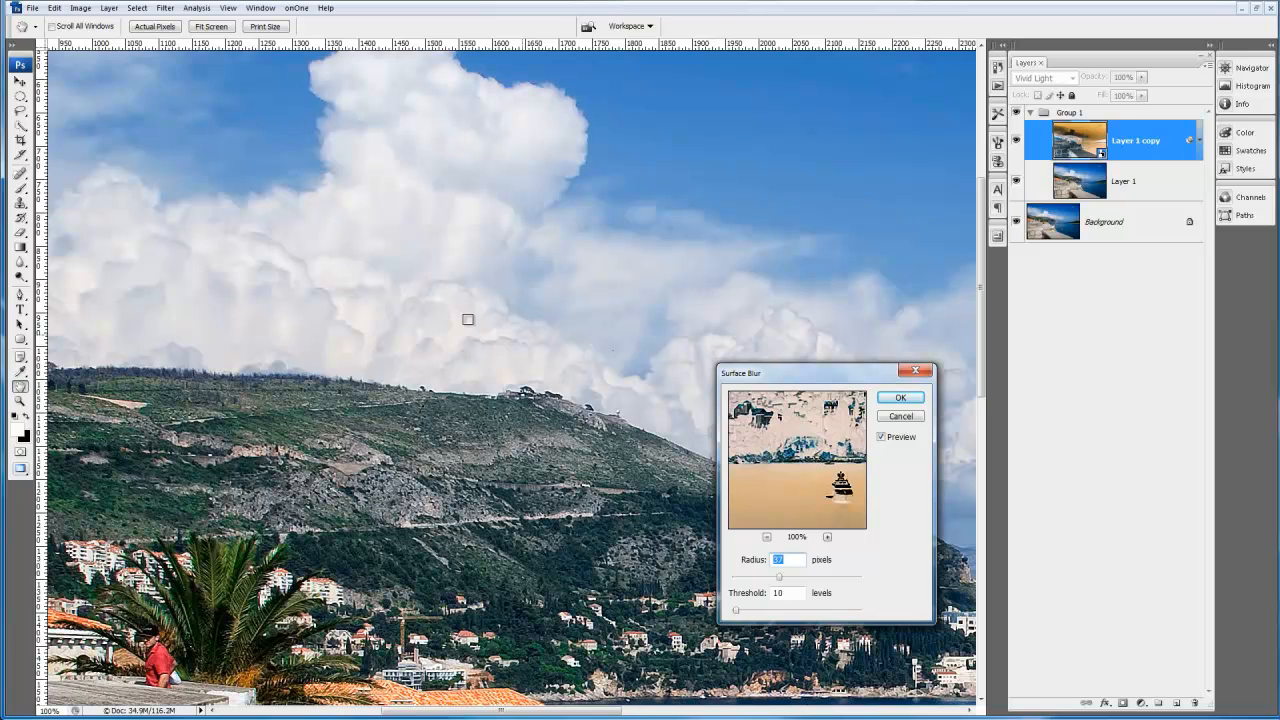
mouse_move(500, 344)
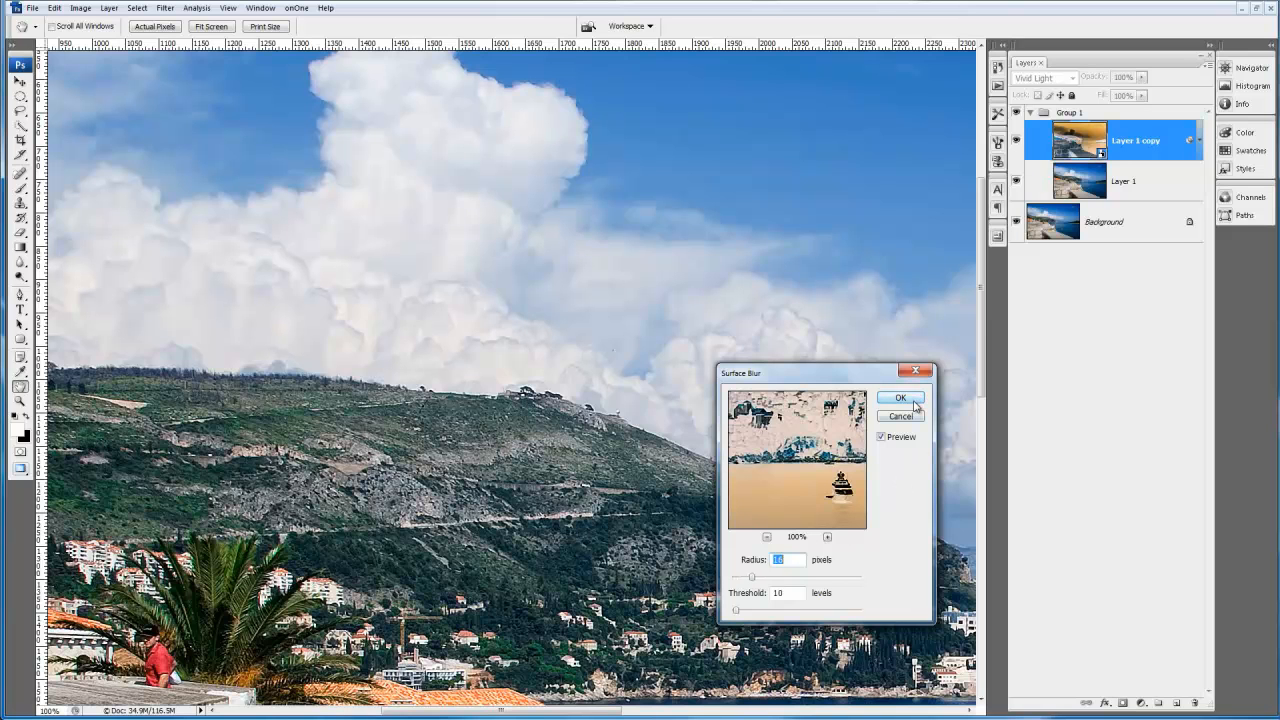
- Confirm the Surface Blur smart filter and scroll the image to inspect the softened result
left_click(899, 398)
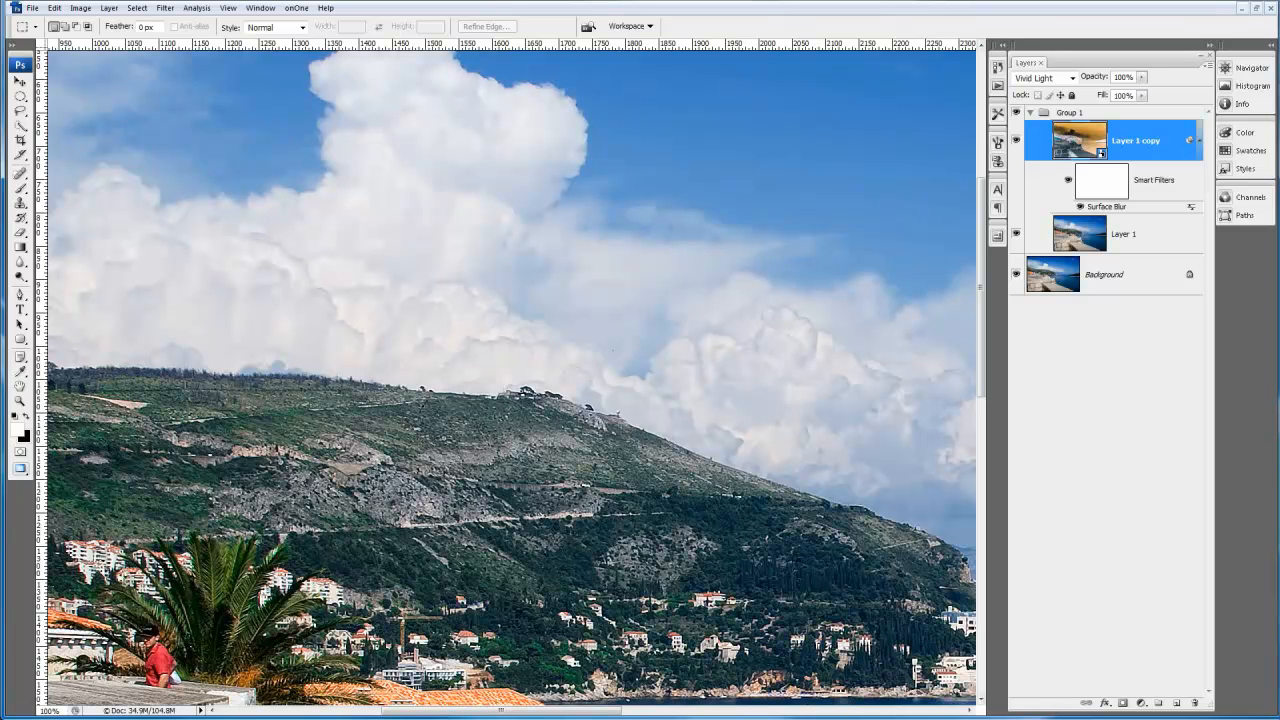
scroll("down", 3)
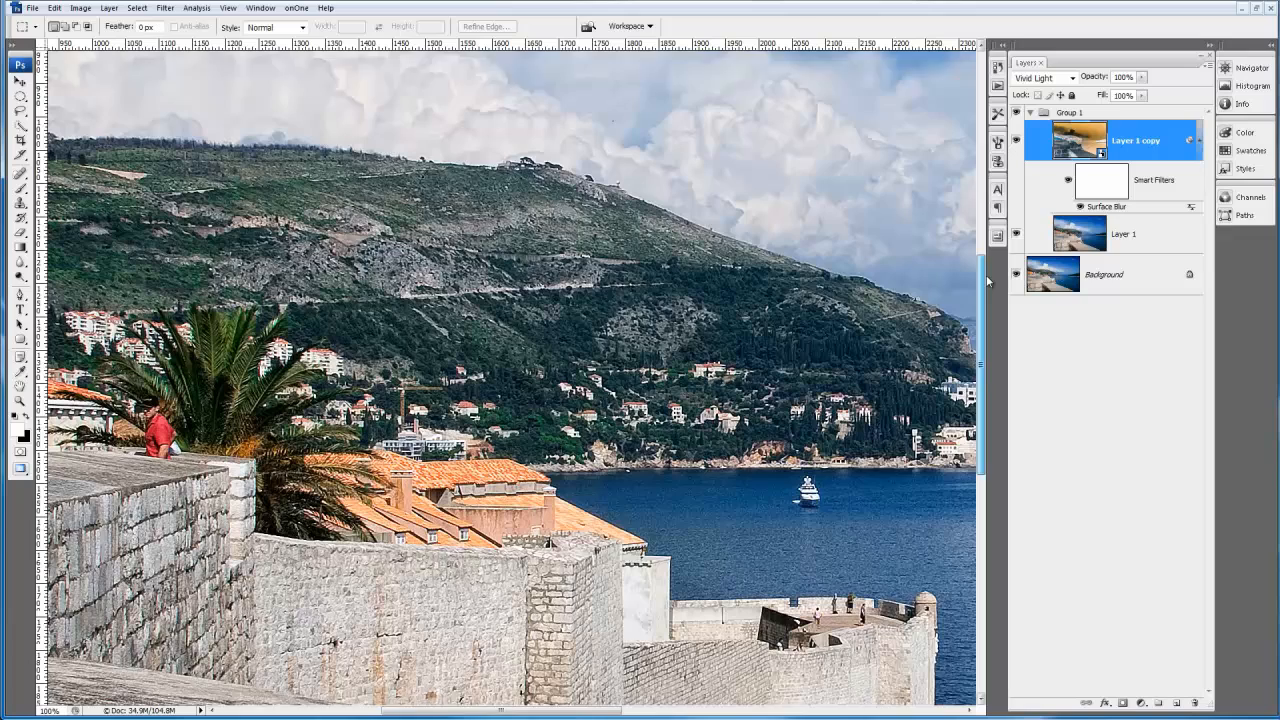
scroll("down", 3)
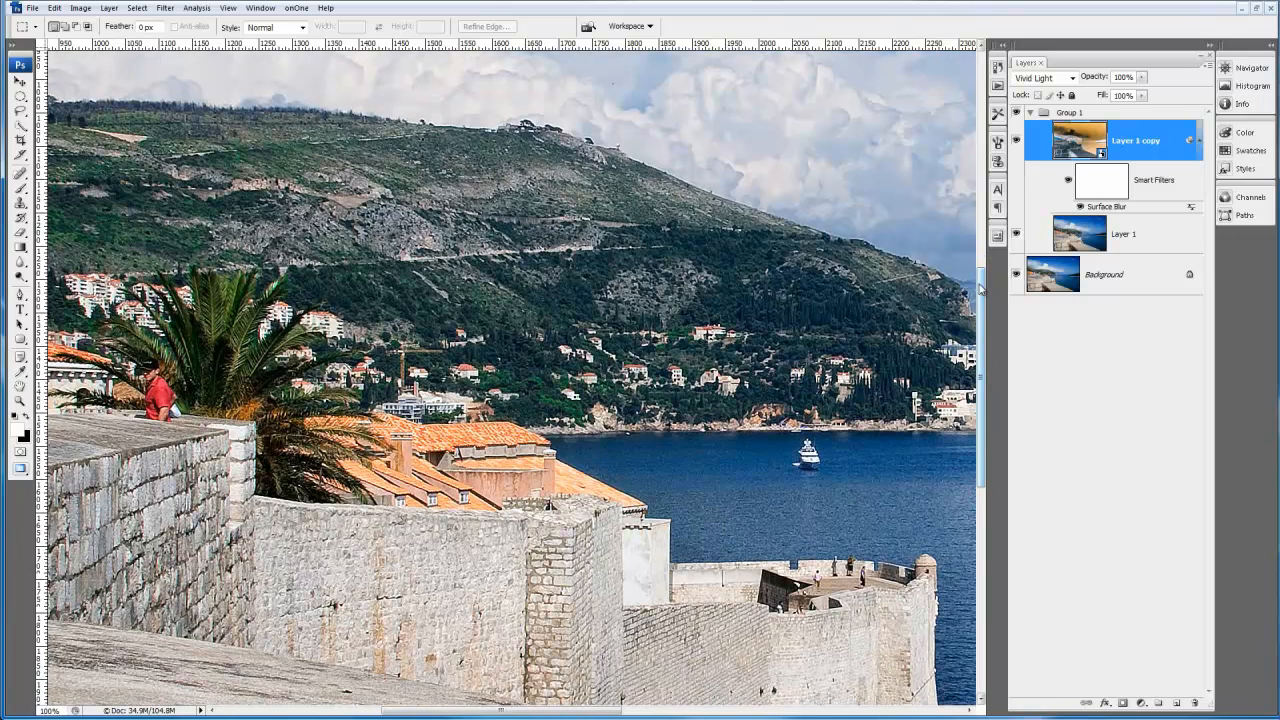